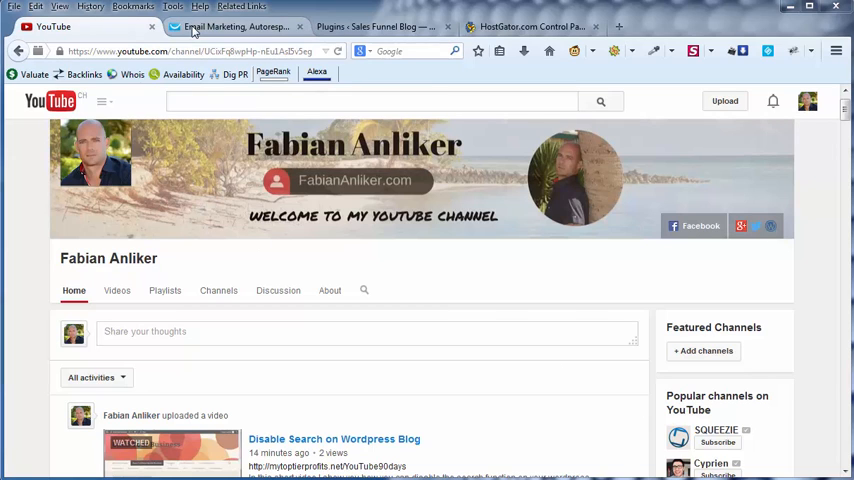
# - Switch from YouTube to the GetResponse tab with the more_traffic_first contacts
pyautogui.click(235, 26)
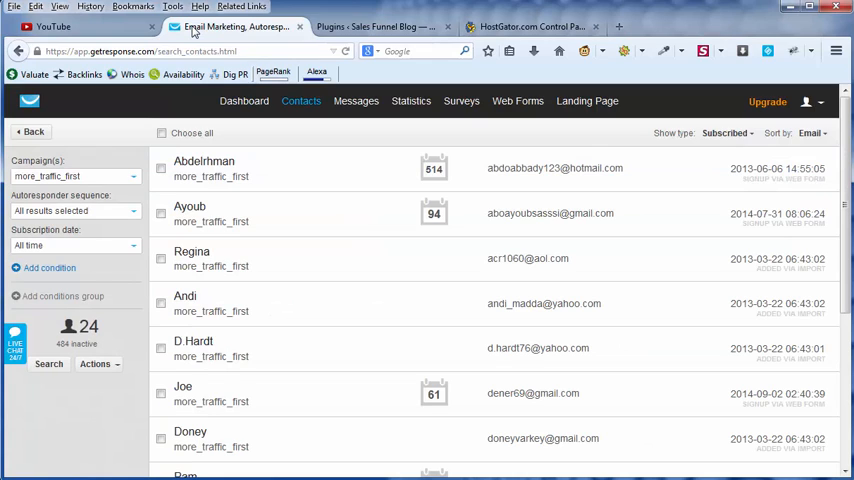
# - Choose Export from the Actions menu for the found more_traffic_first contacts
pyautogui.click(301, 100)
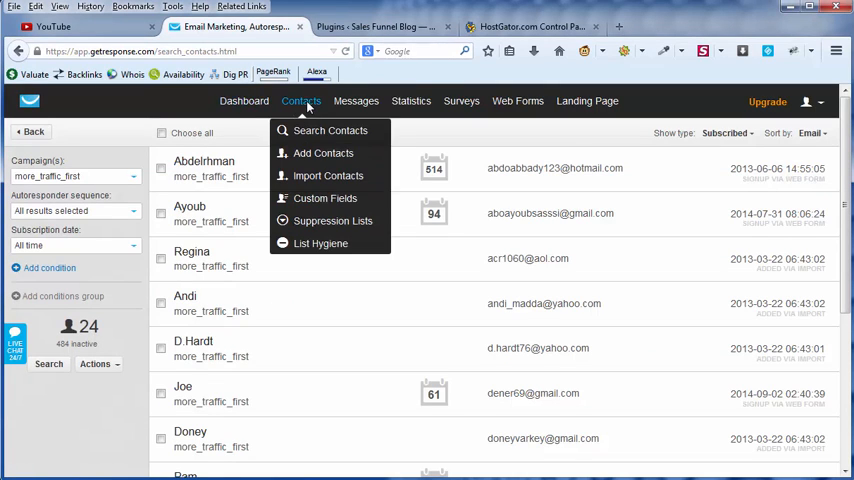
pyautogui.moveTo(330, 130)
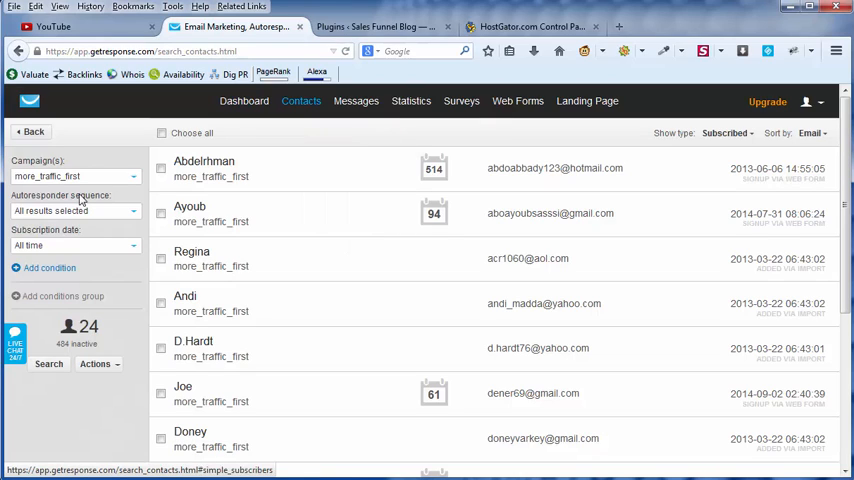
pyautogui.moveTo(48, 187)
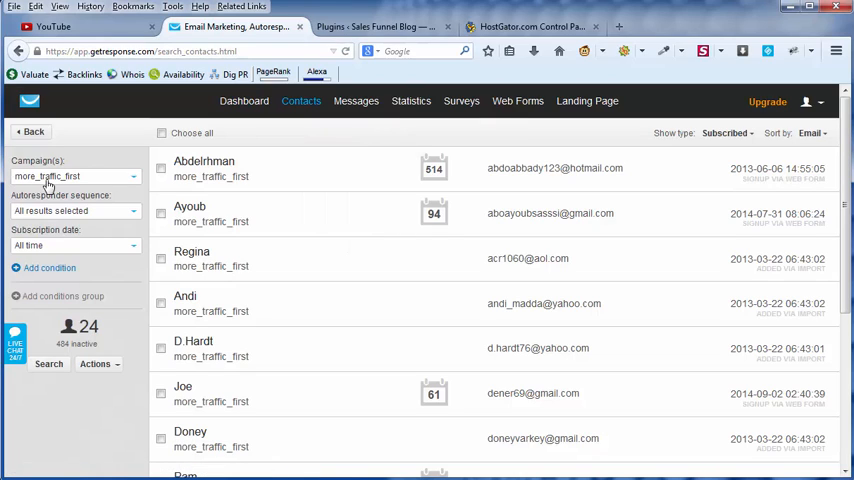
pyautogui.moveTo(33, 160)
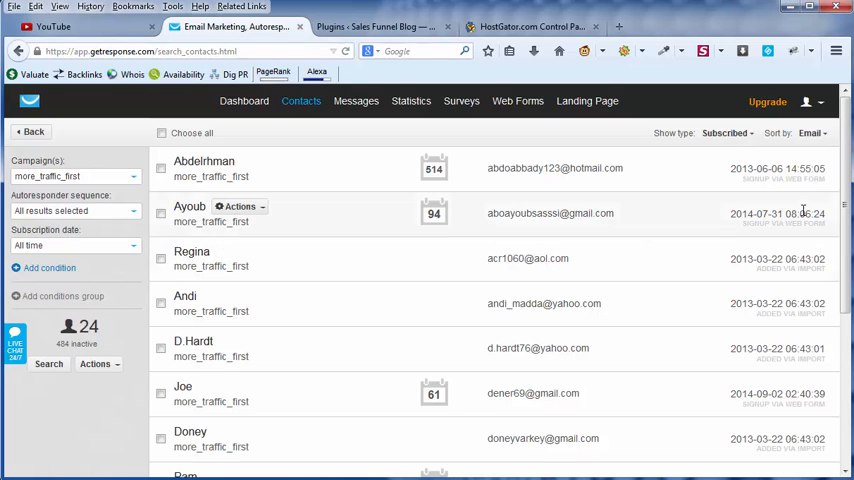
pyautogui.scroll(-3)
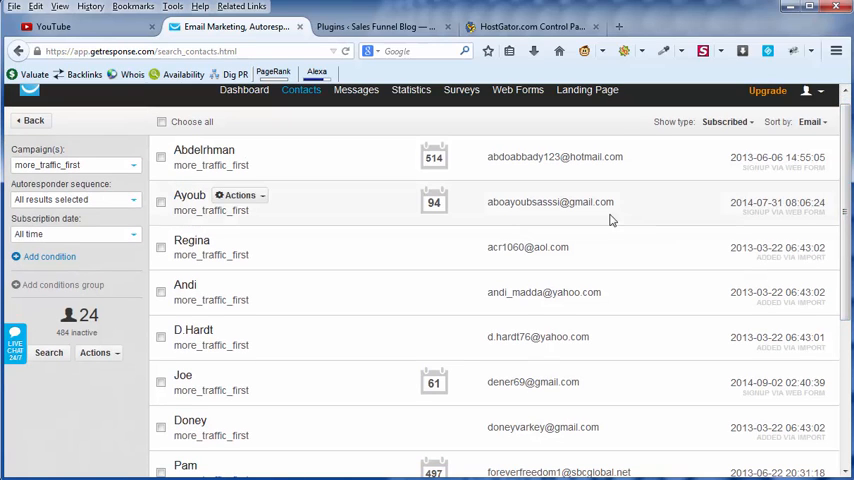
pyautogui.click(94, 352)
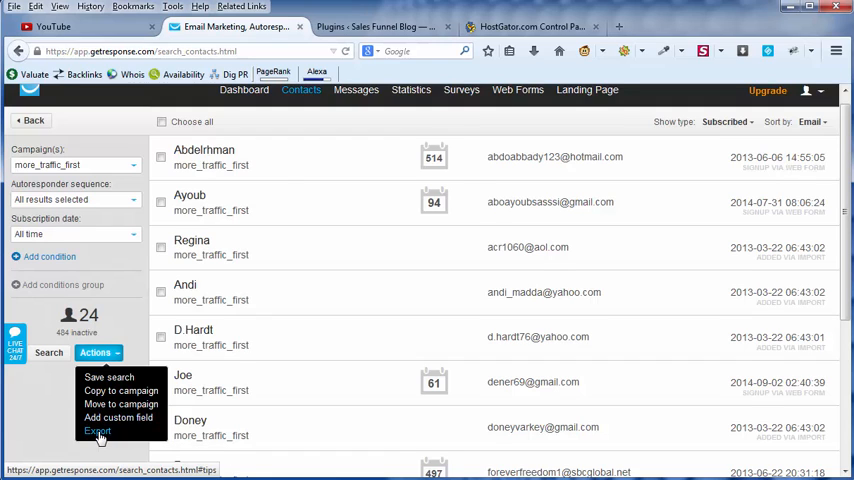
pyautogui.click(97, 430)
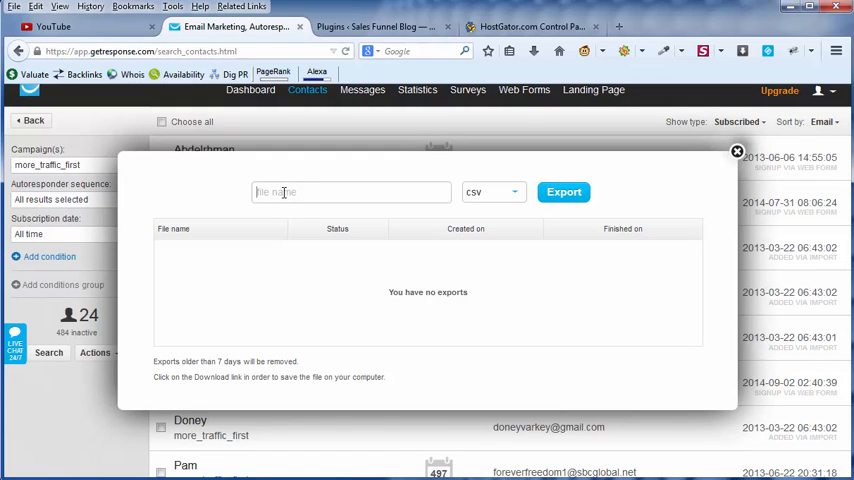
# - Export the contacts as 'Testbackup' in CSV format
pyautogui.write('Test')
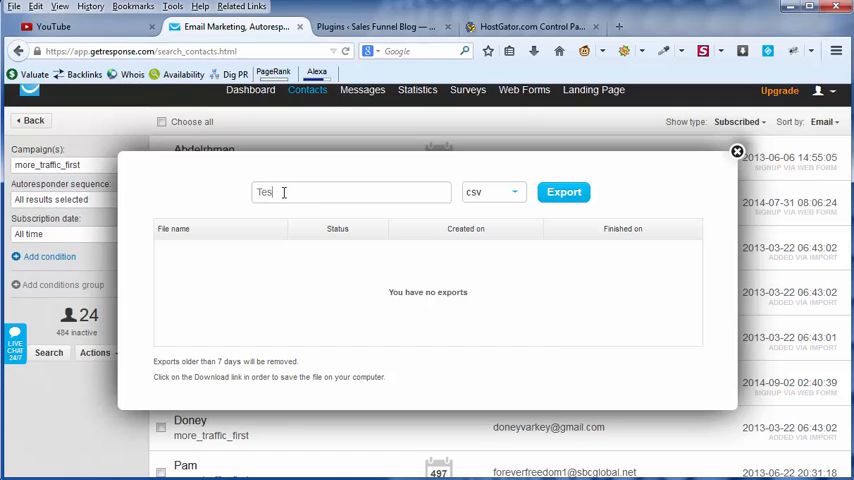
pyautogui.write('backup')
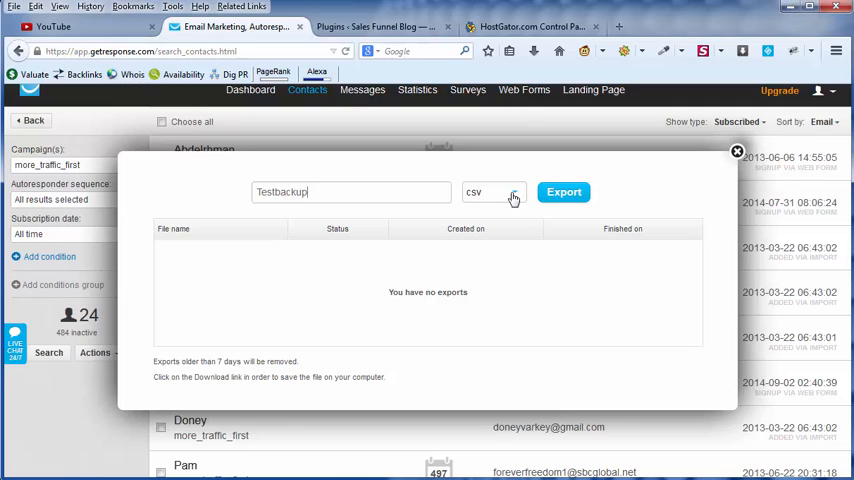
pyautogui.click(492, 192)
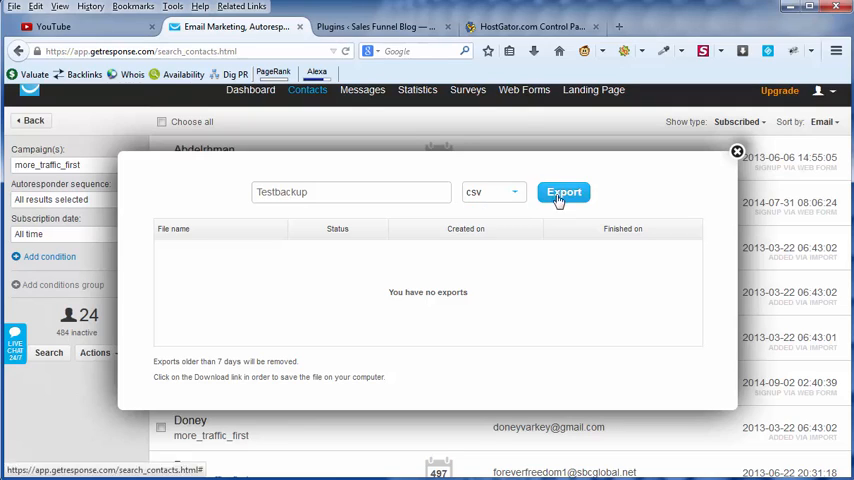
pyautogui.click(563, 192)
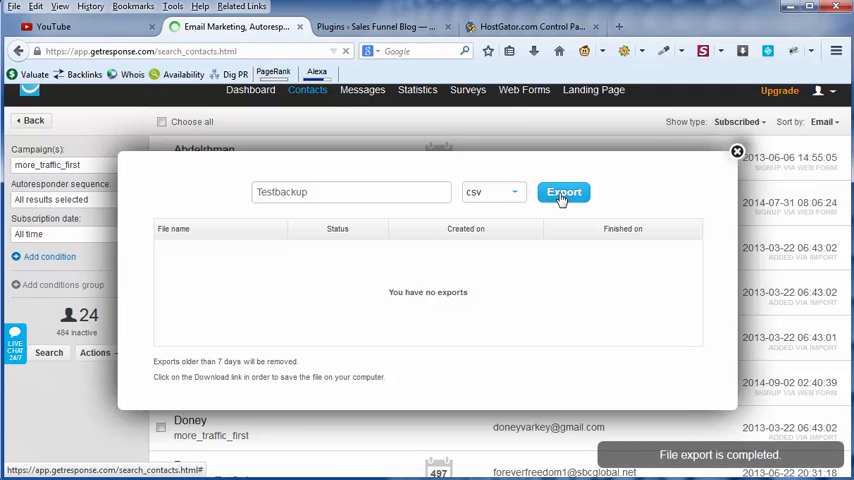
# - Download Testbackup.csv from the export history, then cancel the Firefox save prompt
pyautogui.click(563, 192)
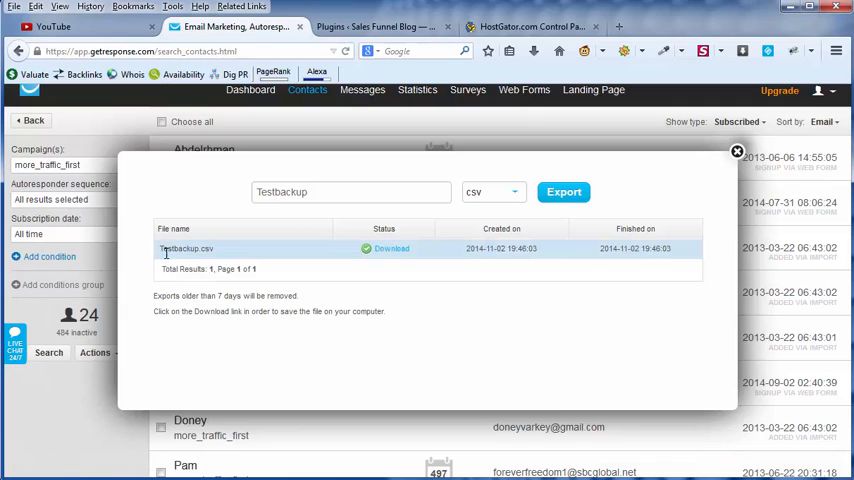
pyautogui.moveTo(320, 250)
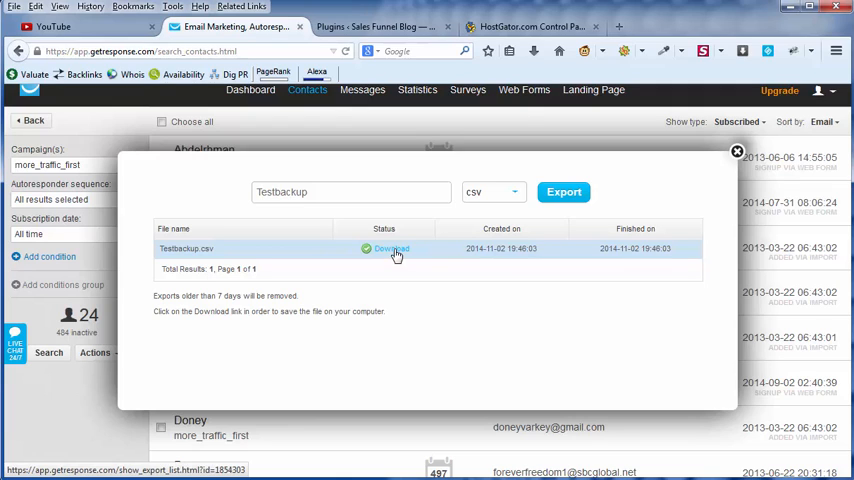
pyautogui.click(390, 248)
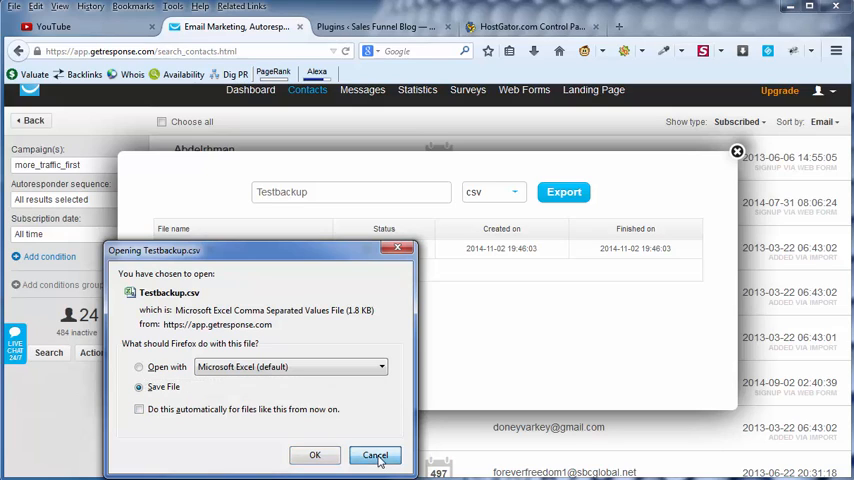
pyautogui.click(375, 455)
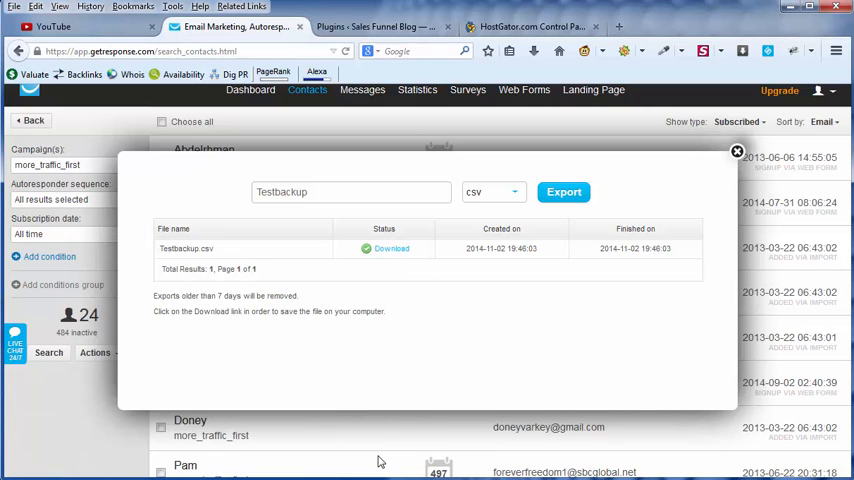